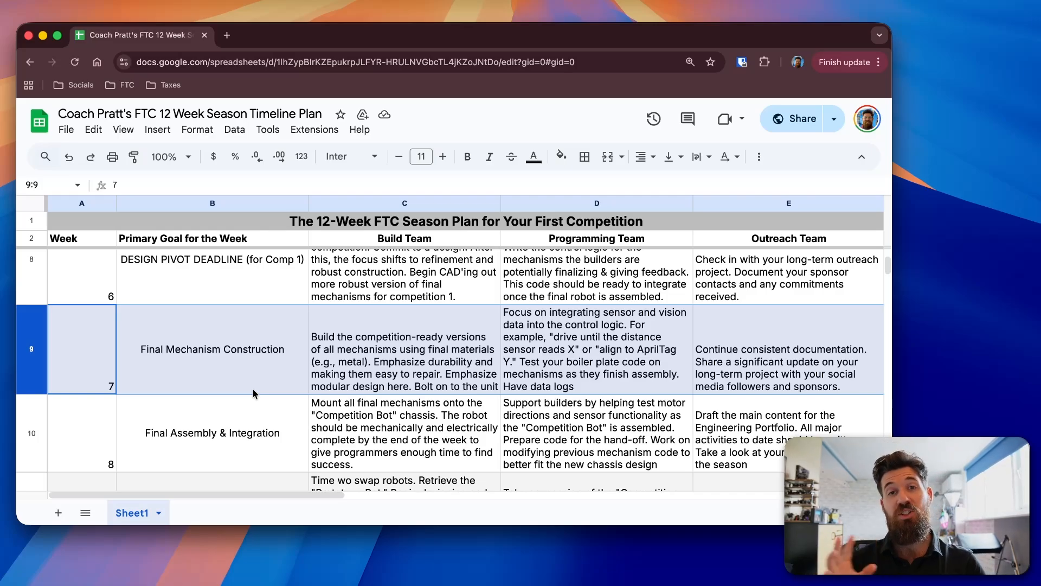
click(403, 349)
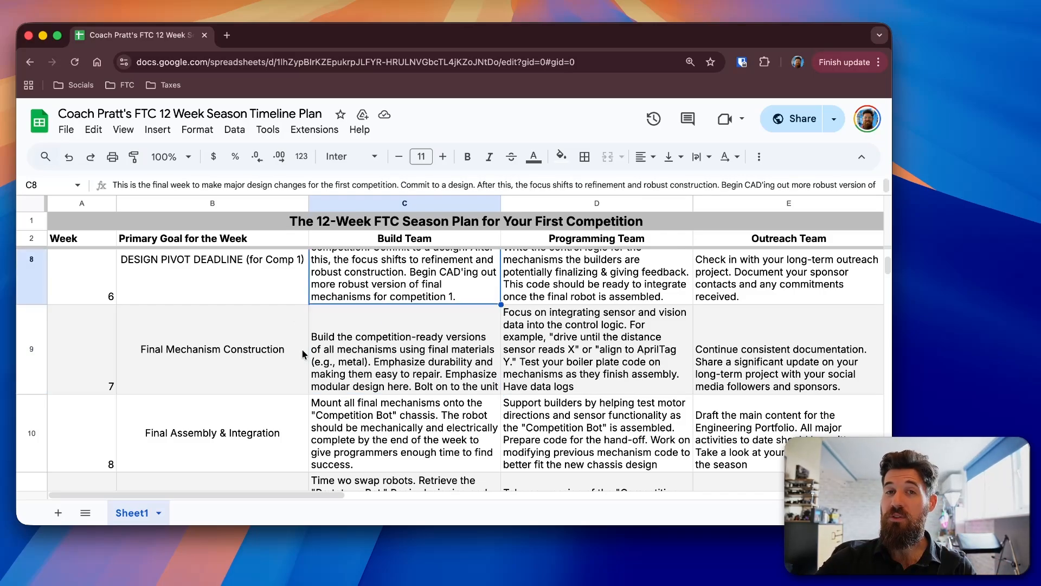
click(403, 348)
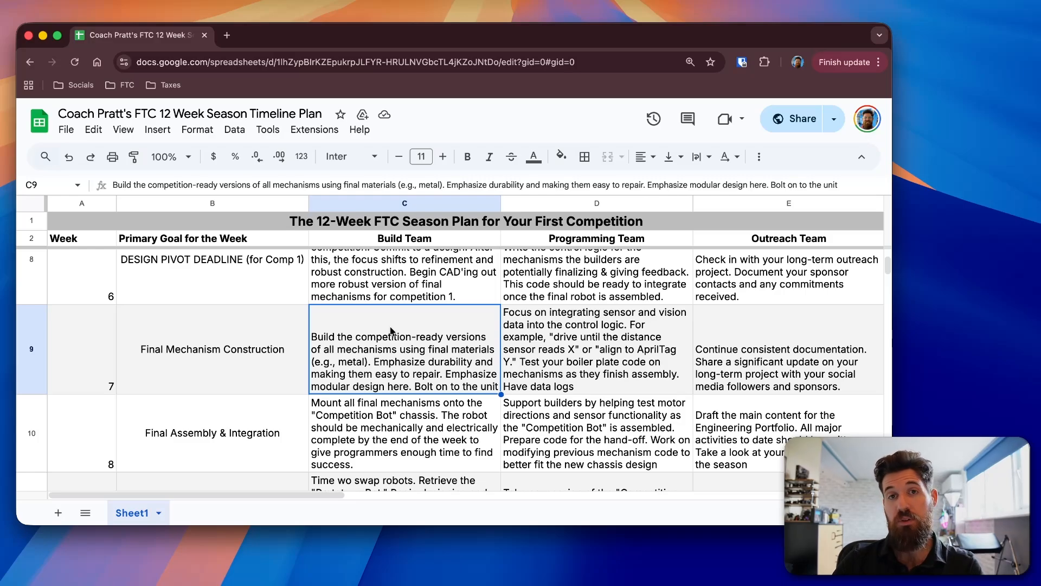
click(596, 348)
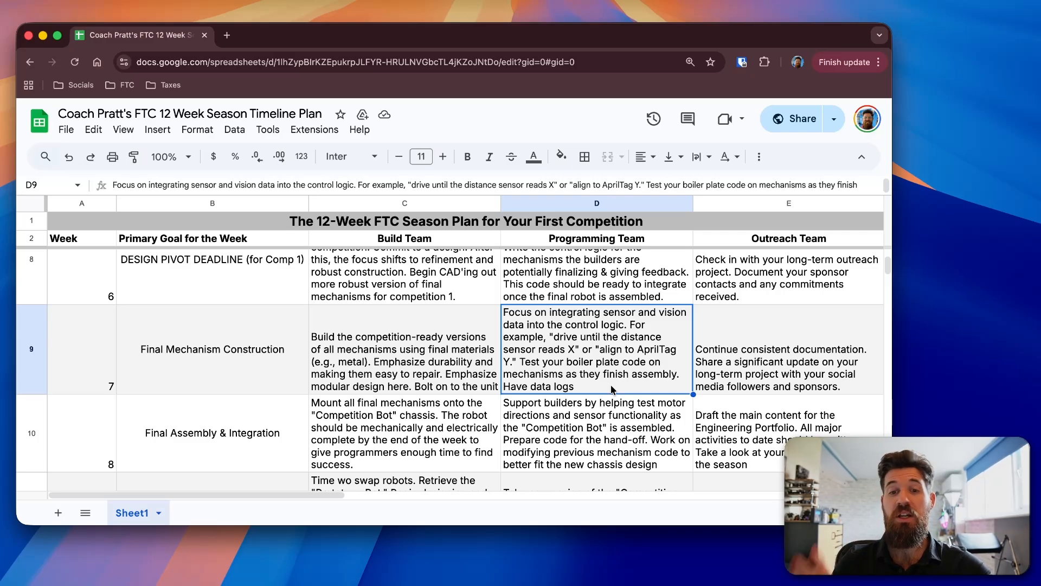
click(596, 277)
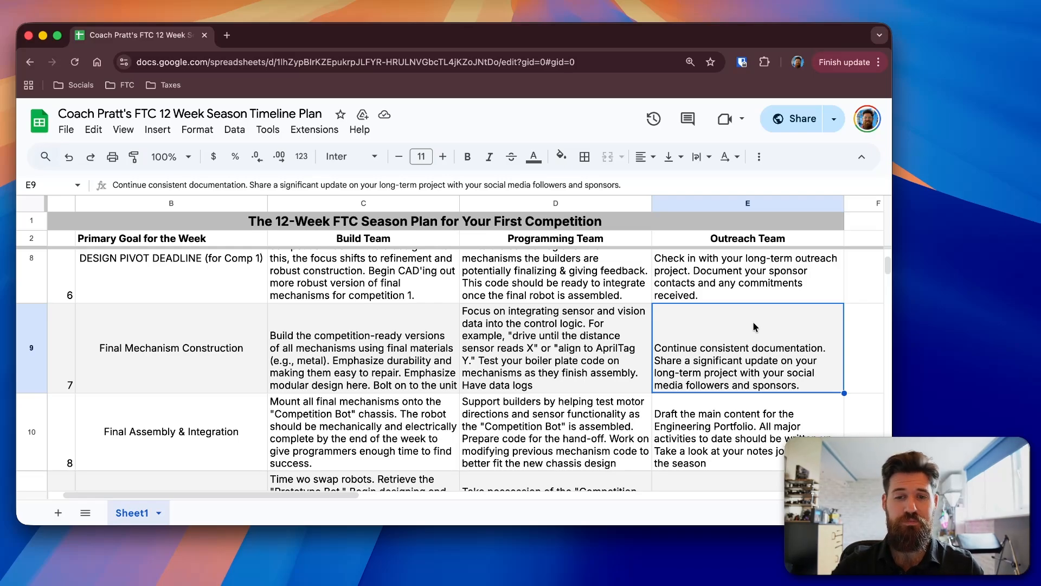
click(170, 347)
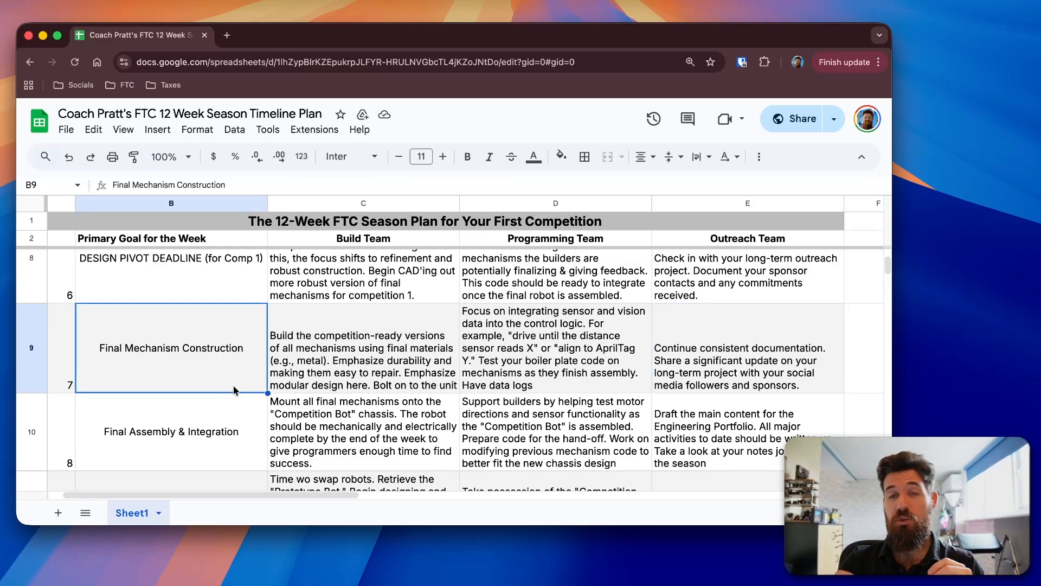